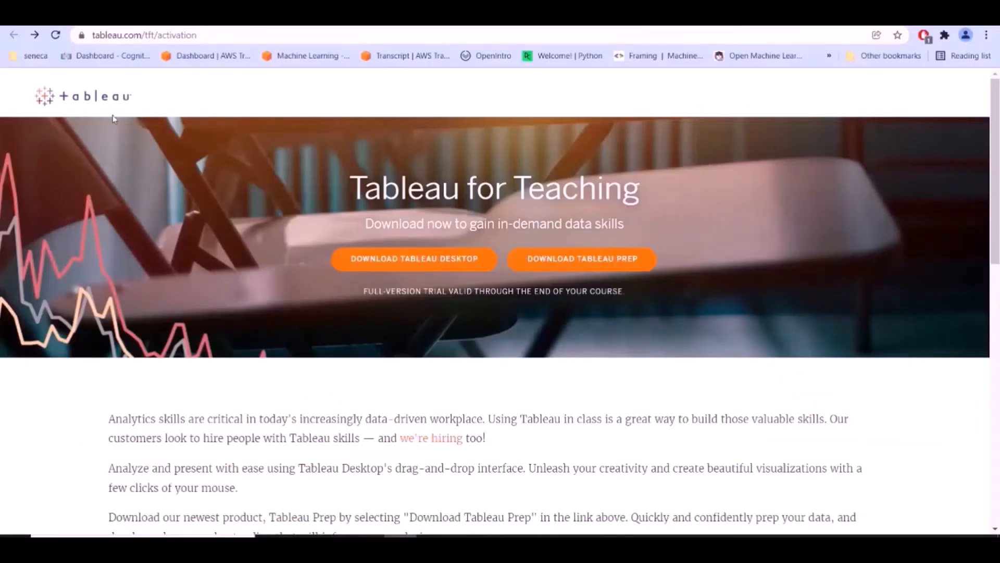
pyautogui.moveTo(285, 301)
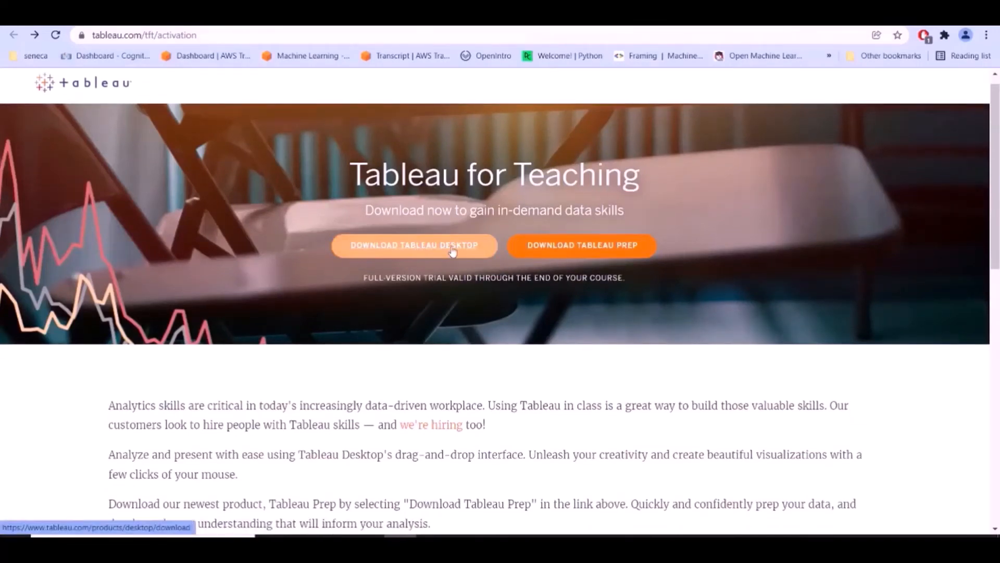
pyautogui.moveTo(581, 246)
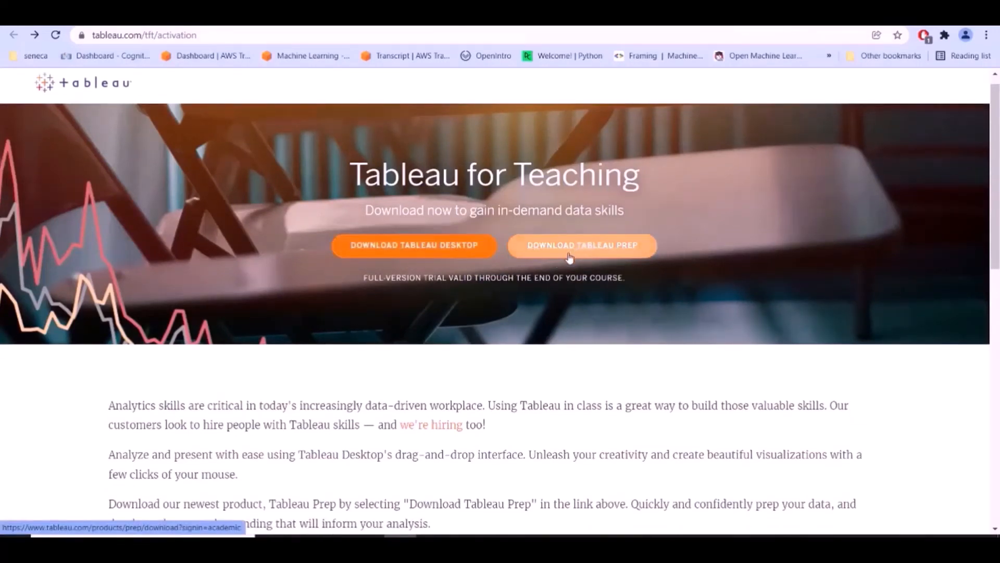
pyautogui.moveTo(414, 246)
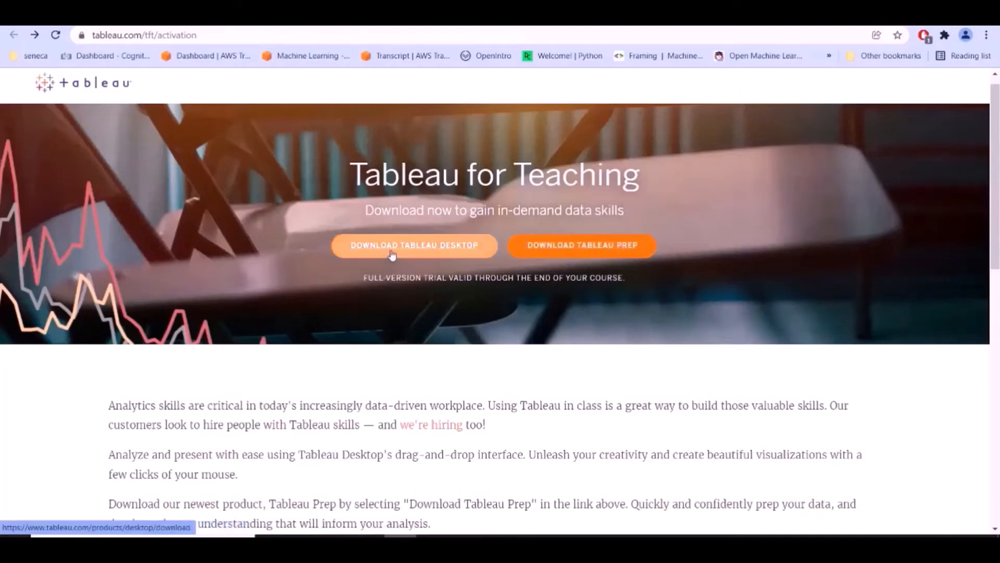
# Go to the Tableau Desktop free-trial download page via the Download Tableau Desktop button
pyautogui.click(413, 245)
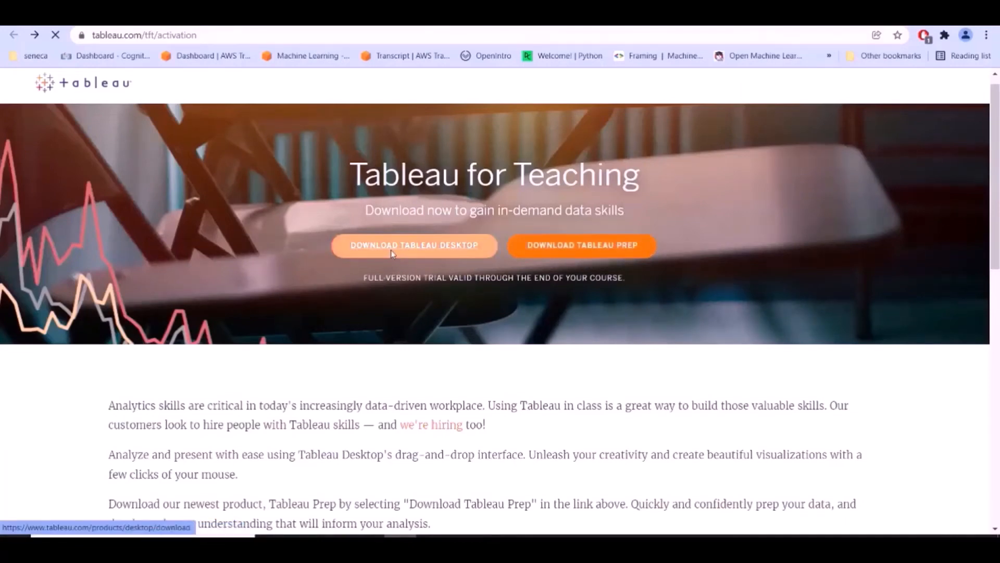
pyautogui.click(416, 245)
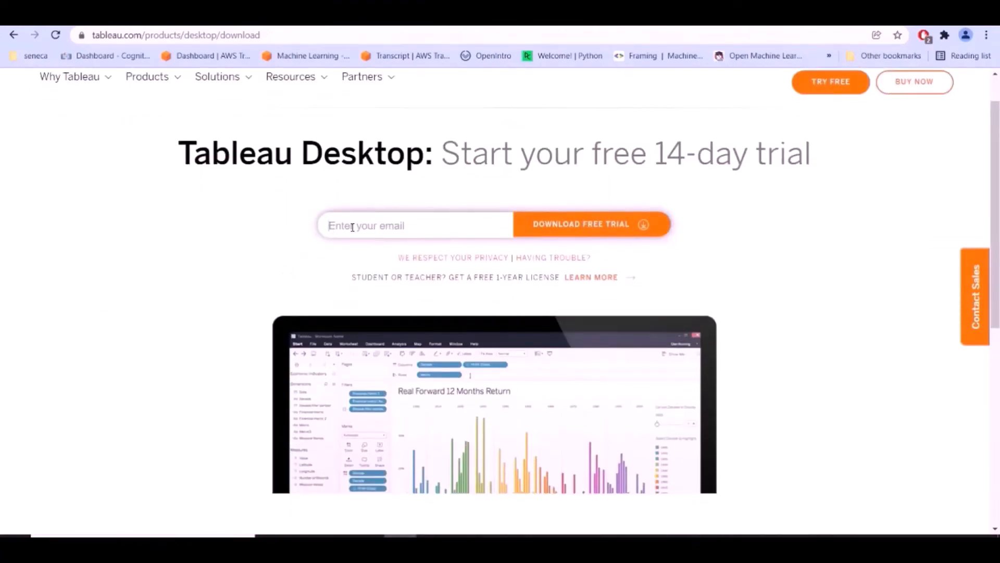
pyautogui.moveTo(98, 311)
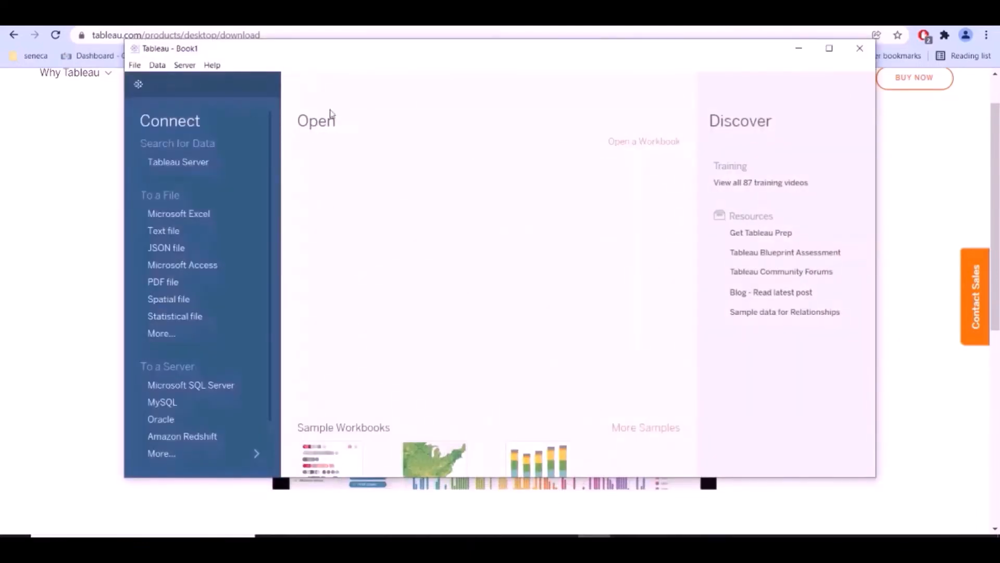
pyautogui.moveTo(178, 213)
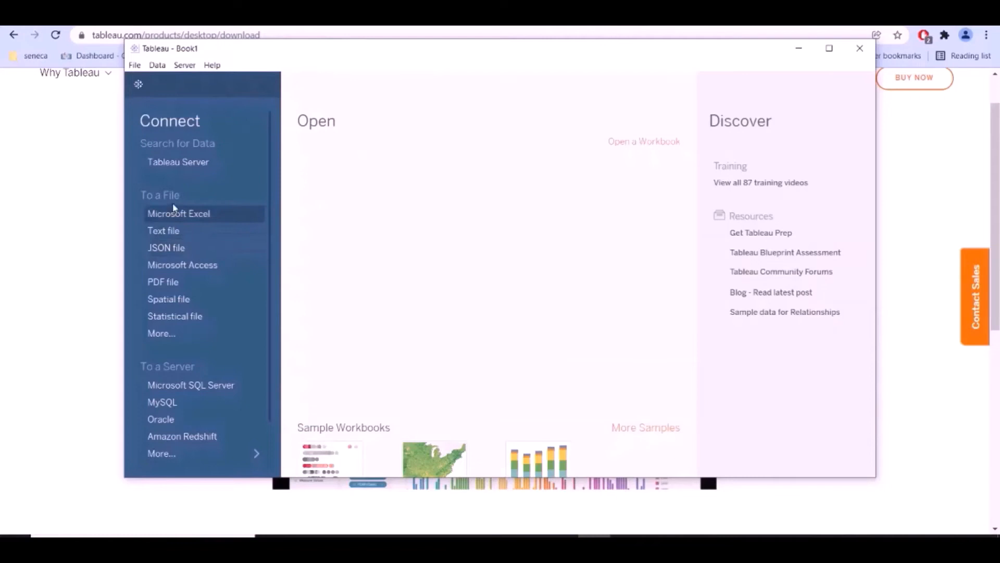
pyautogui.moveTo(190, 228)
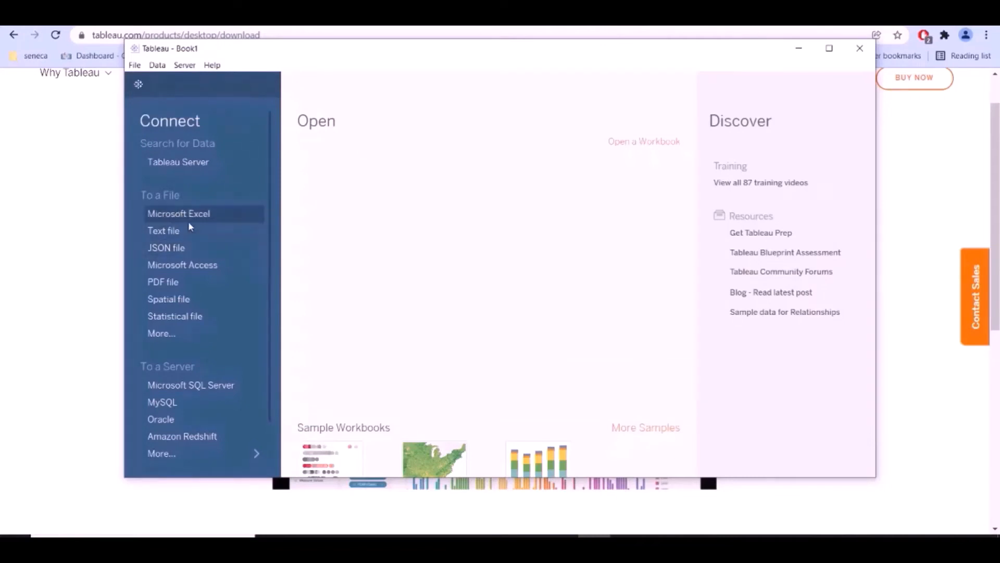
pyautogui.moveTo(163, 230)
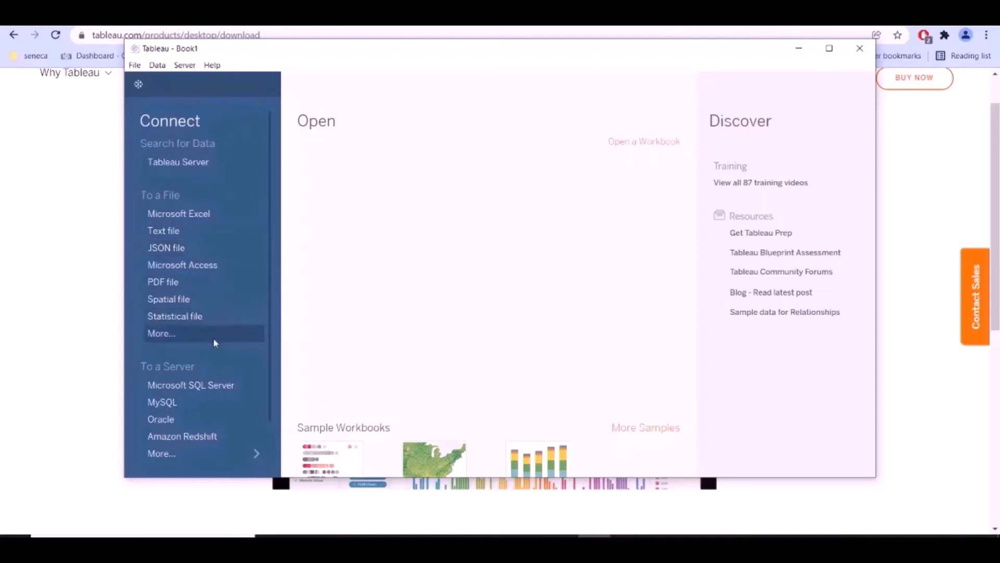
pyautogui.moveTo(222, 436)
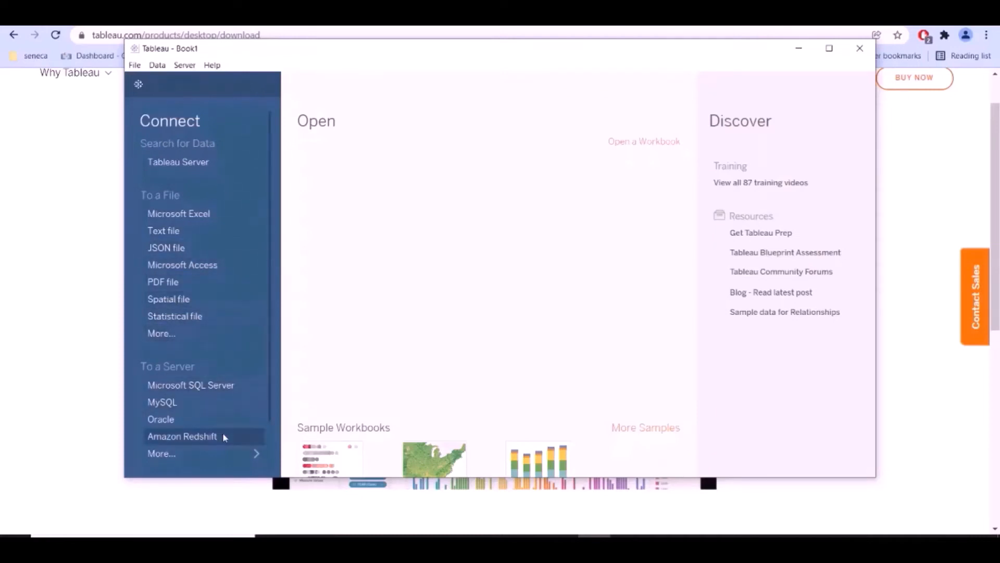
pyautogui.moveTo(178, 213)
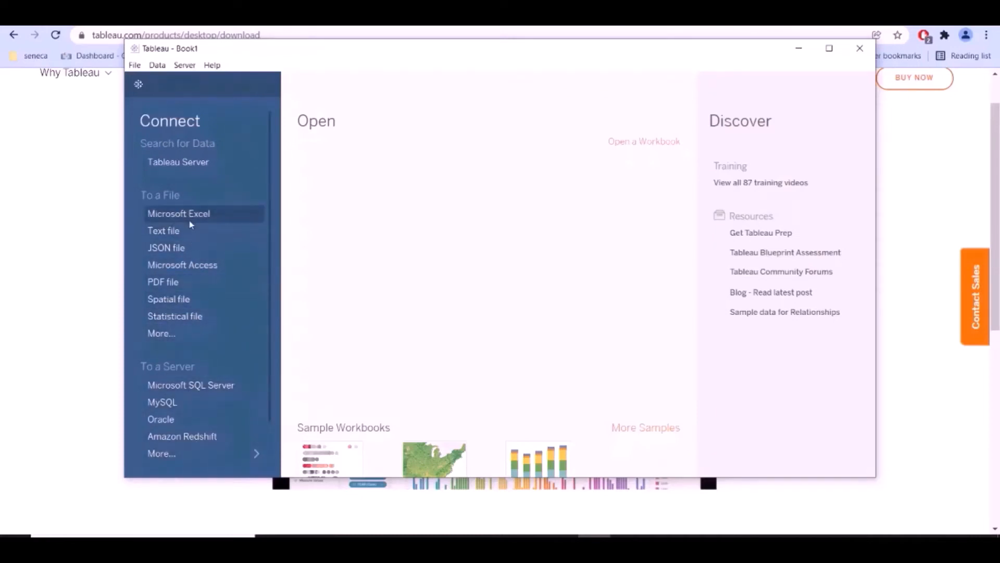
# Connect to Microsoft Excel and choose the population_by_country_2020 workbook in the Tableau folder
pyautogui.click(178, 213)
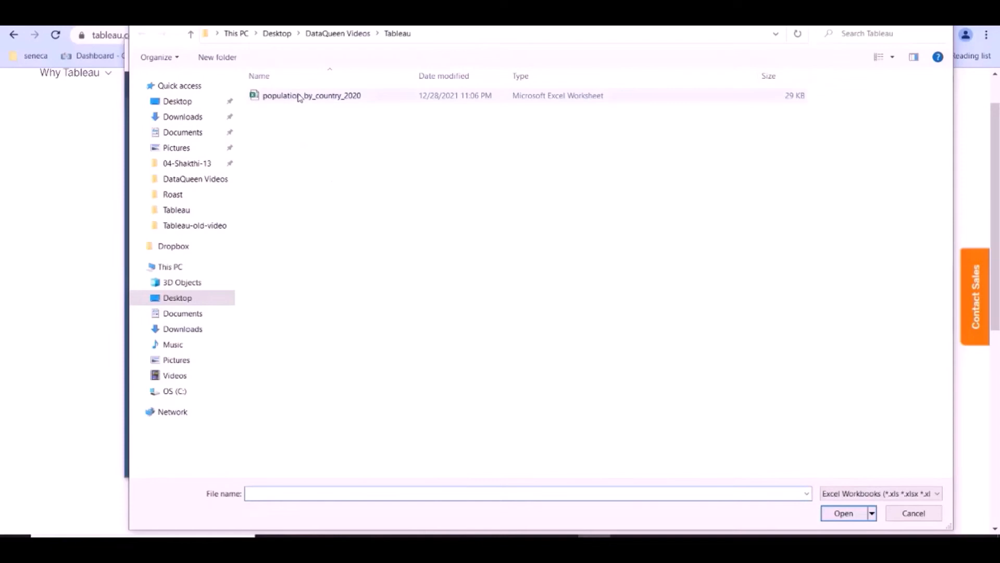
pyautogui.click(311, 95)
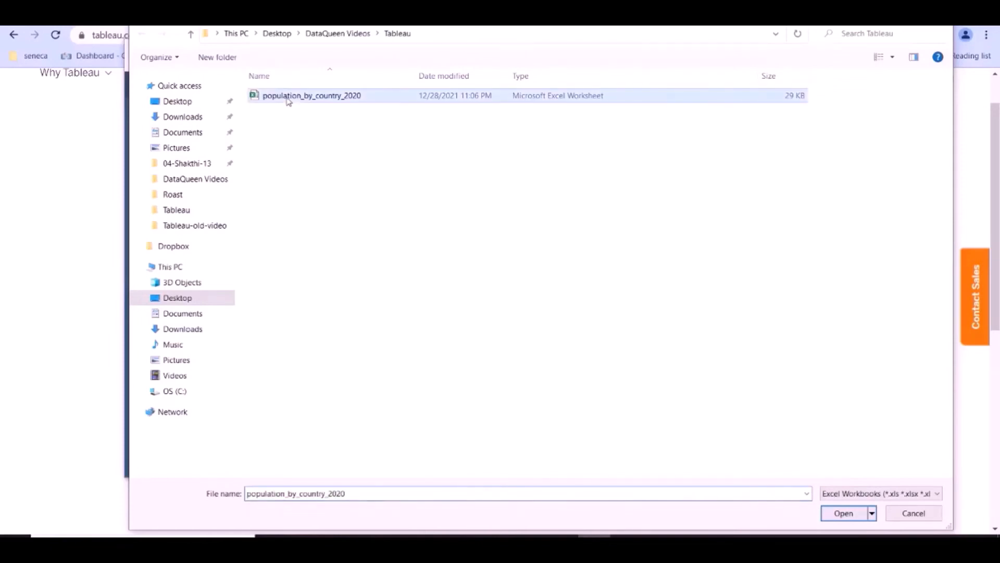
pyautogui.moveTo(781, 519)
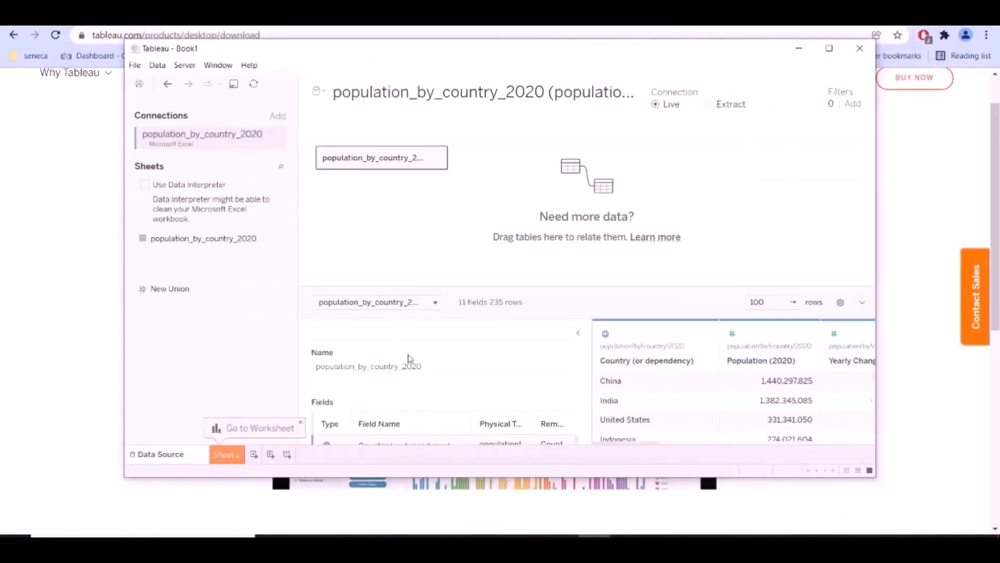
pyautogui.moveTo(223, 360)
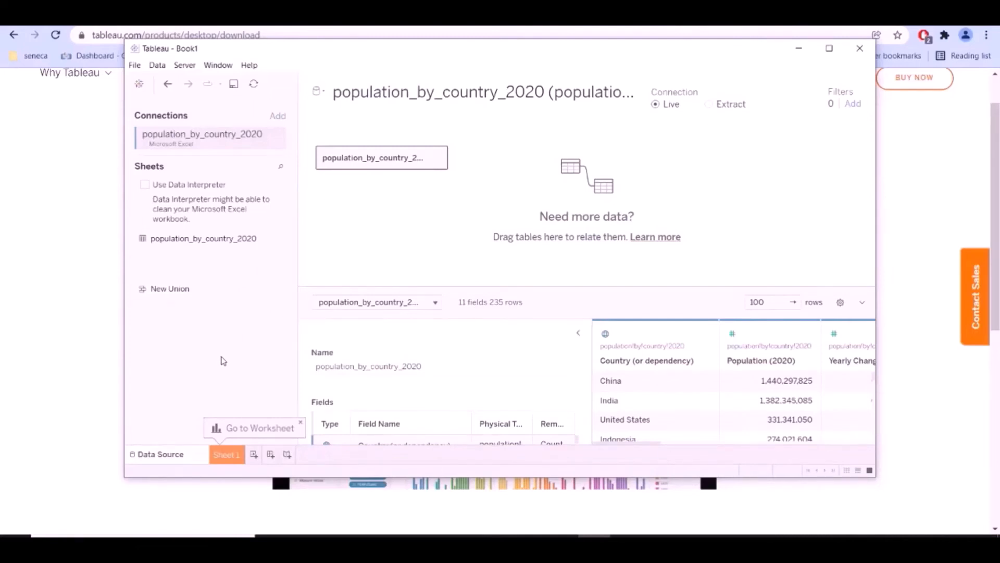
pyautogui.moveTo(574, 210)
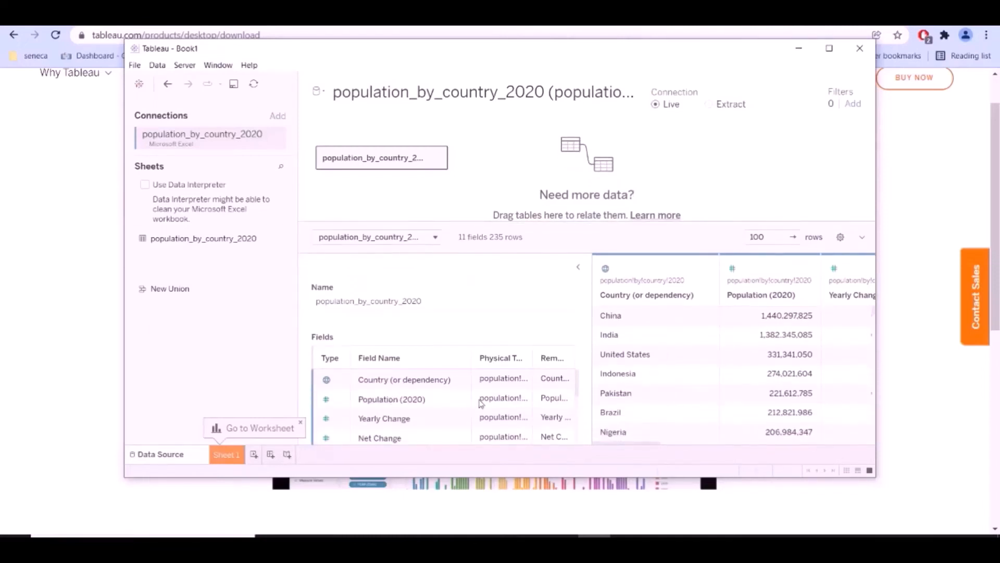
pyautogui.moveTo(252, 451)
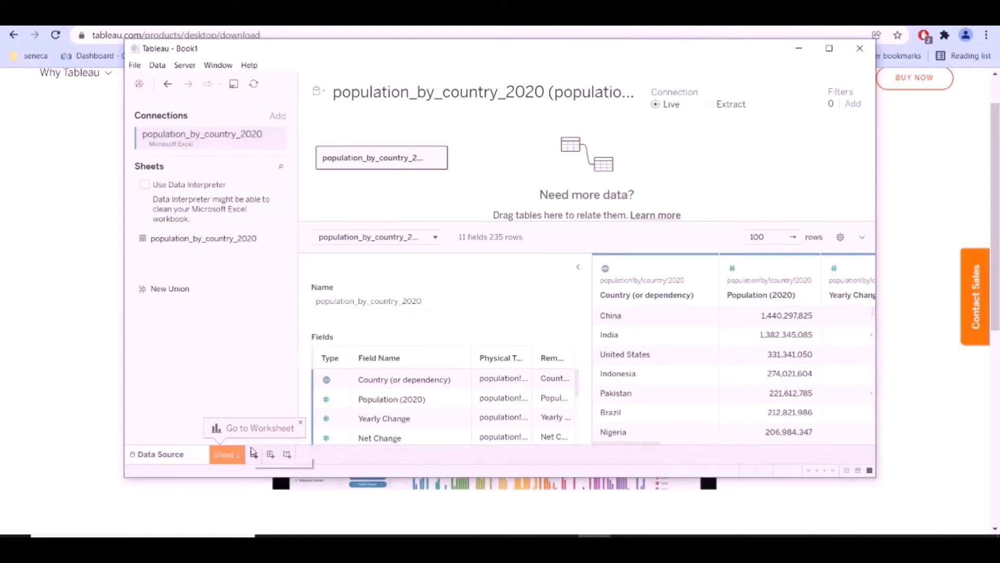
pyautogui.moveTo(254, 453)
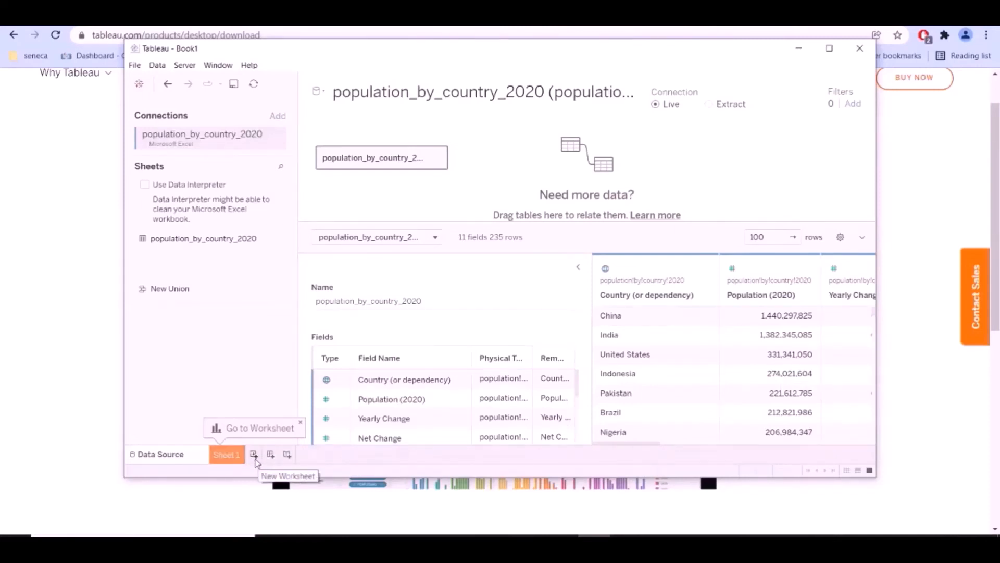
# Load population_by_country_2020 as the data source with its 11 fields and 235 rows
pyautogui.click(253, 455)
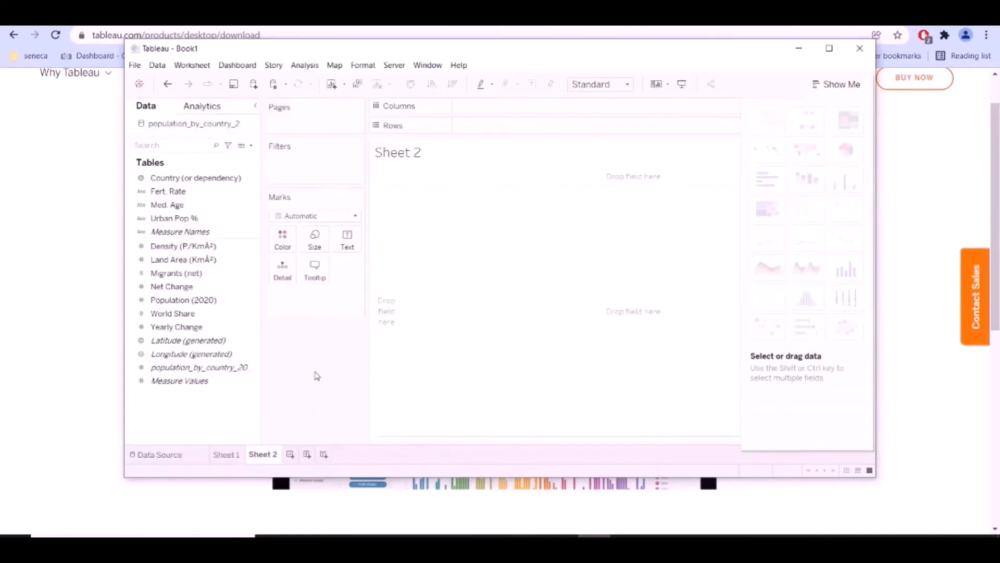
# Review the Analytics and Data panes and maximize the Tableau window
pyautogui.click(195, 177)
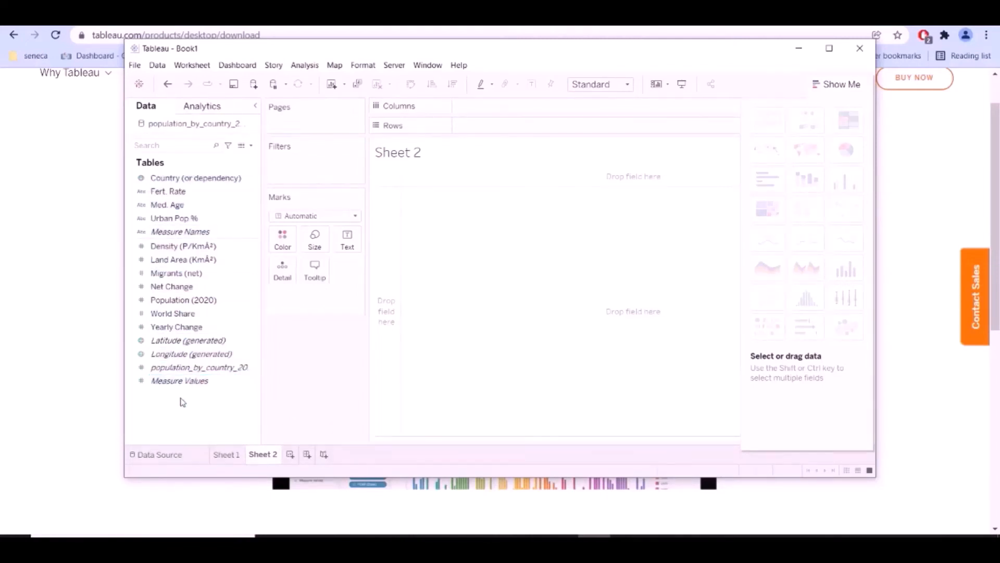
pyautogui.moveTo(196, 411)
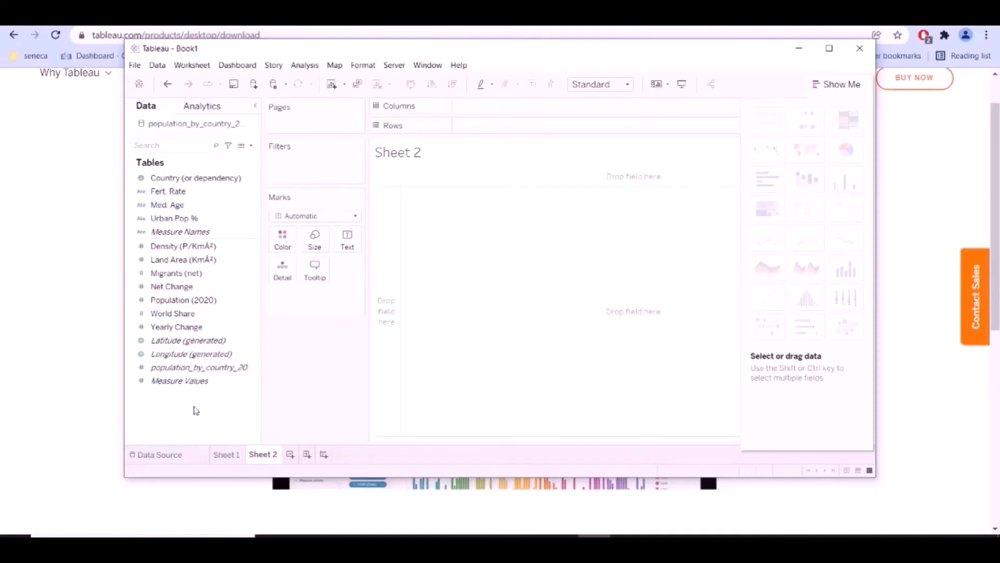
pyautogui.click(202, 106)
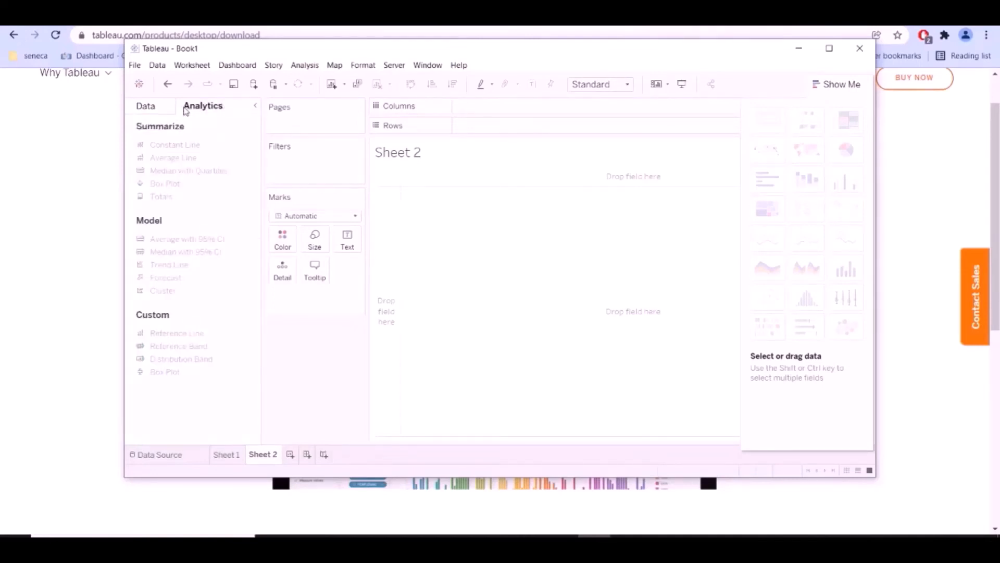
pyautogui.click(146, 106)
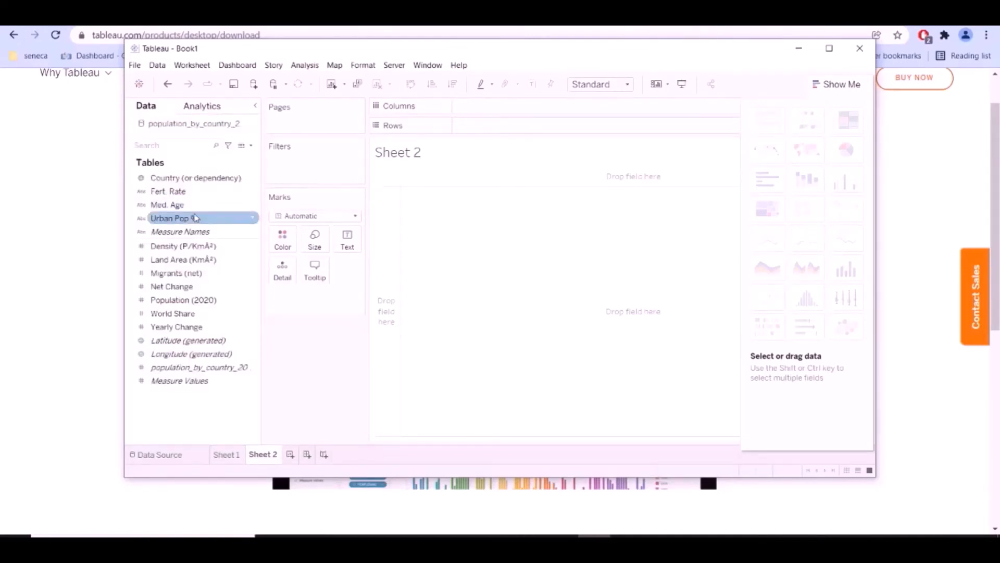
pyautogui.click(194, 177)
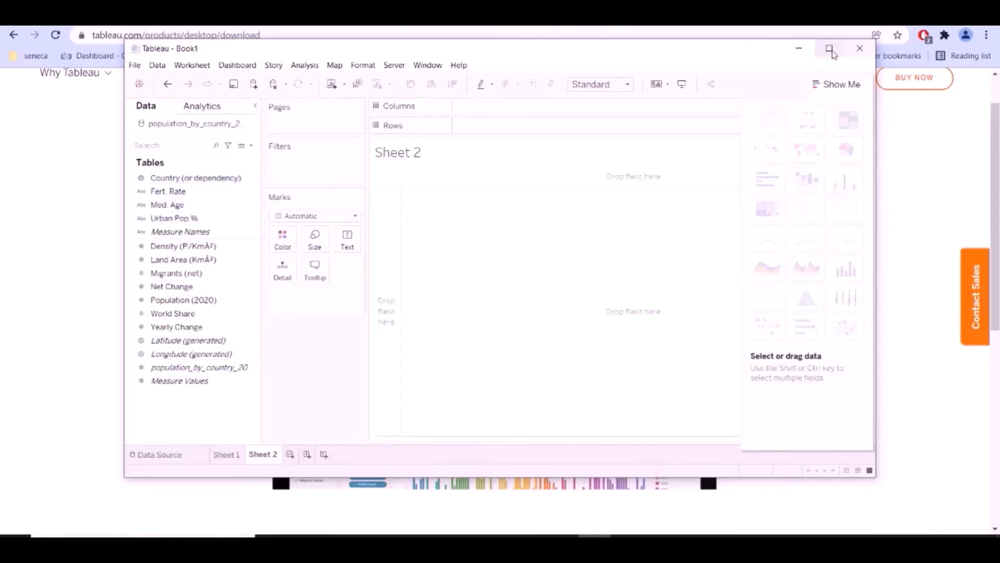
pyautogui.click(830, 49)
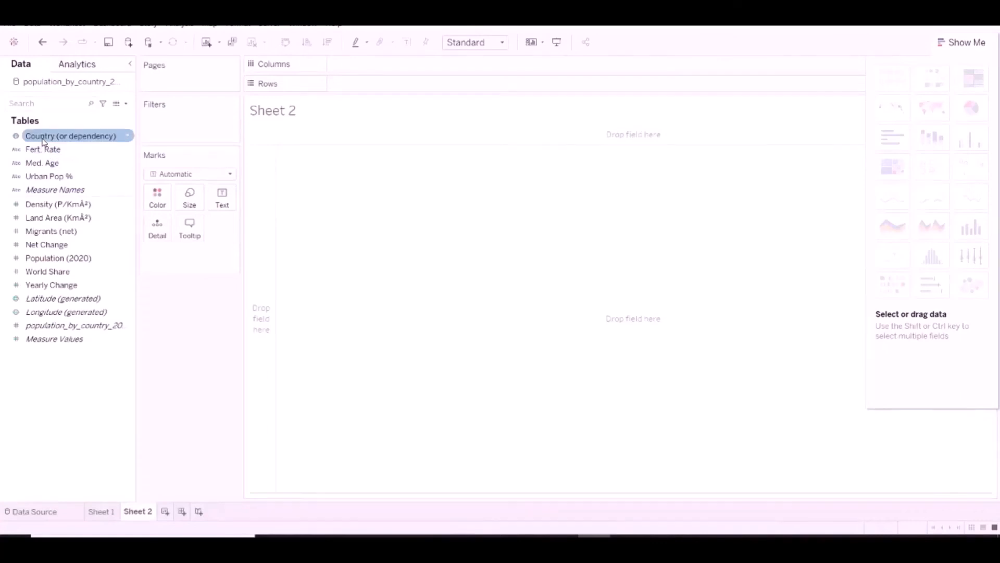
# Place Country (or dependency) on Rows so Sheet 2 lists all 235 countries
pyautogui.moveTo(69, 136); pyautogui.dragTo(387, 83)
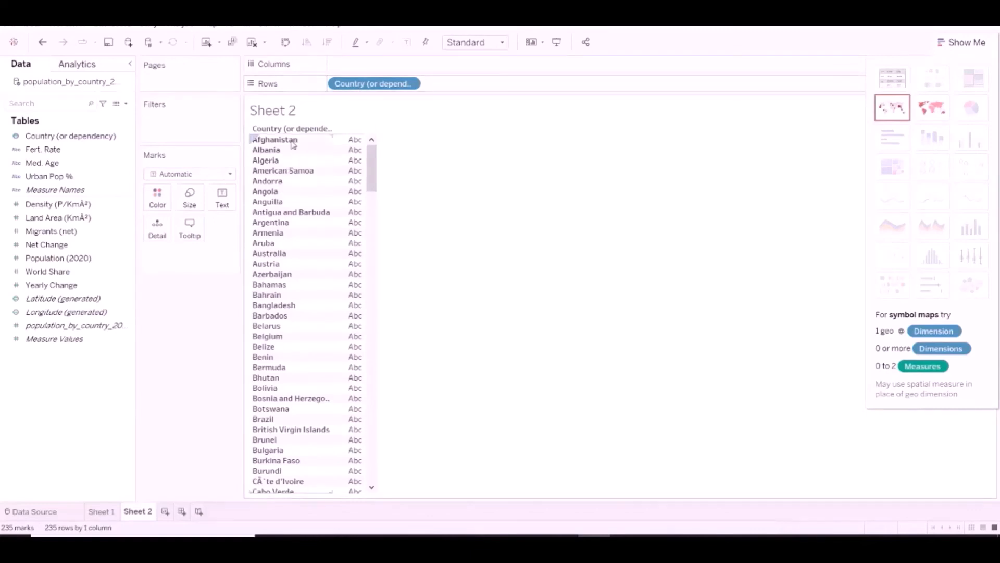
pyautogui.click(63, 298)
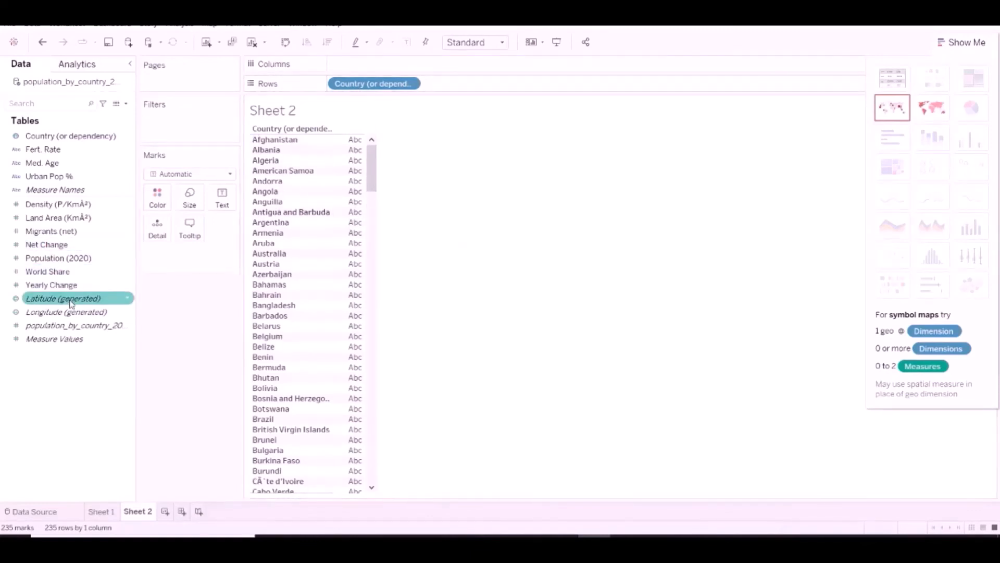
pyautogui.moveTo(51, 284)
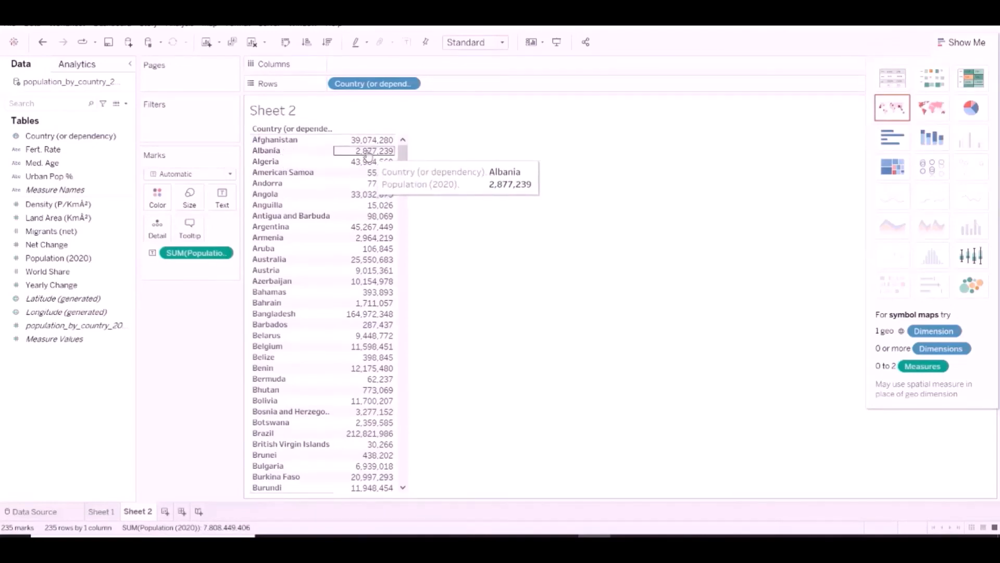
pyautogui.moveTo(376, 216)
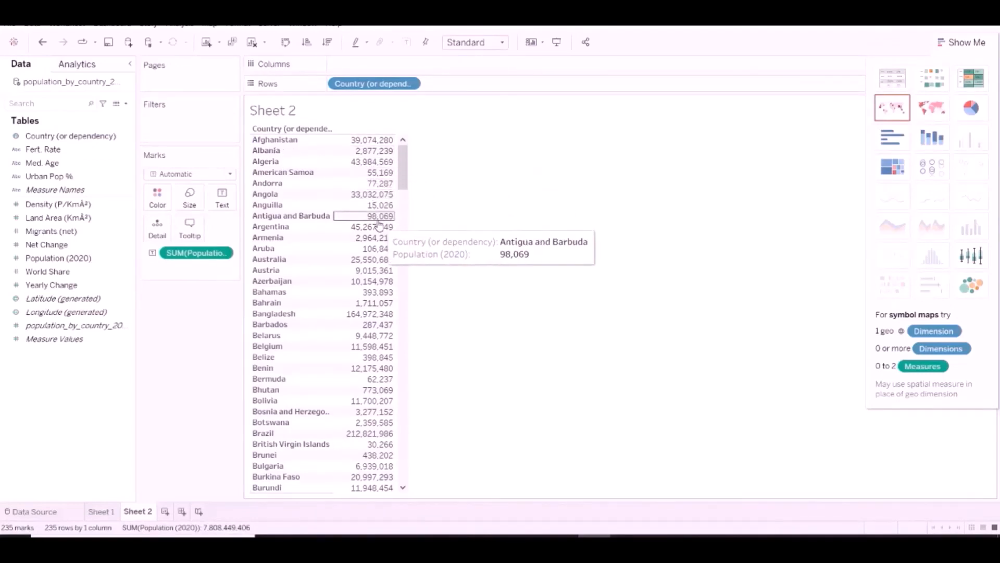
pyautogui.moveTo(376, 248)
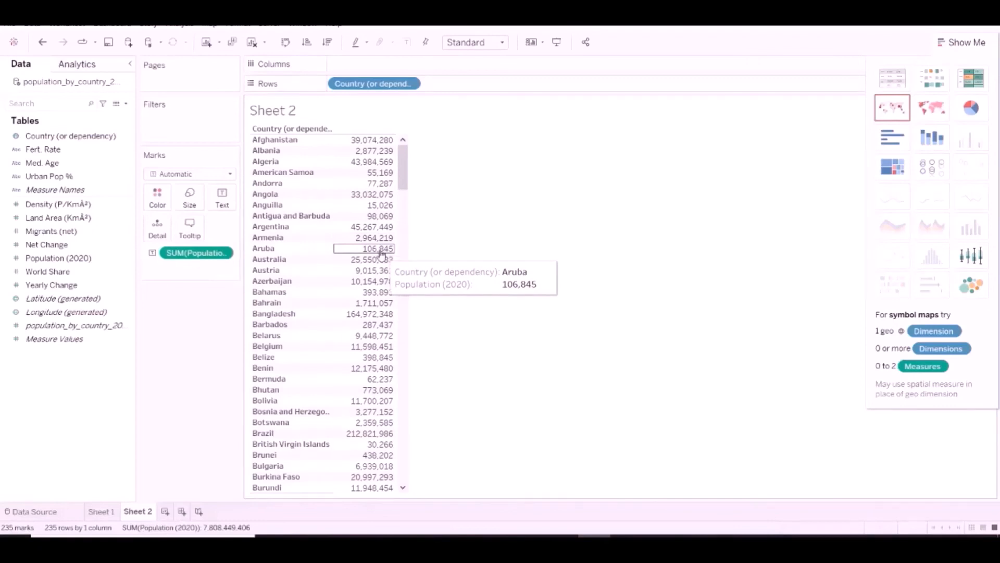
pyautogui.moveTo(838, 174)
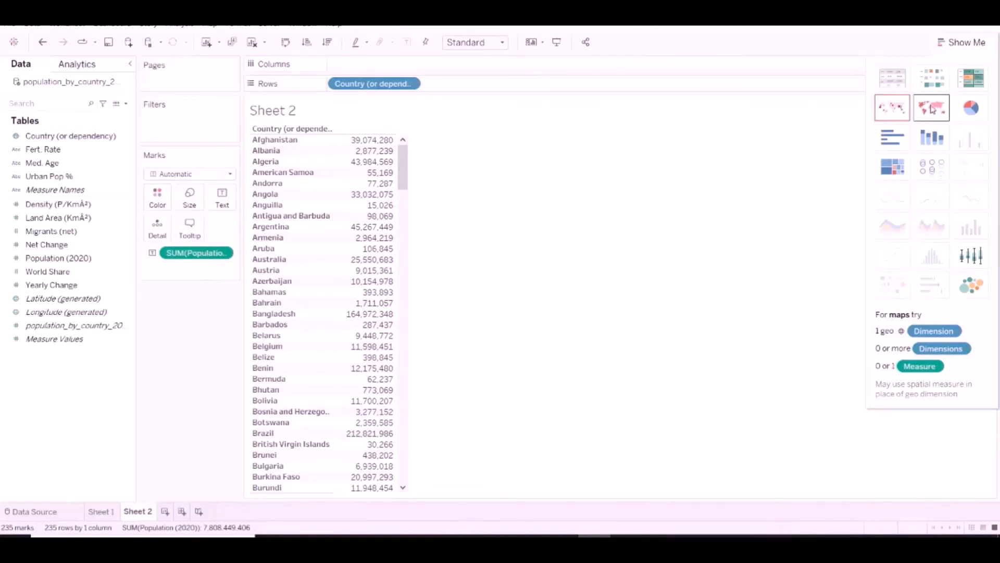
# Use Show Me for a filled map, then a symbol map with circles sized by 2020 population
pyautogui.click(930, 108)
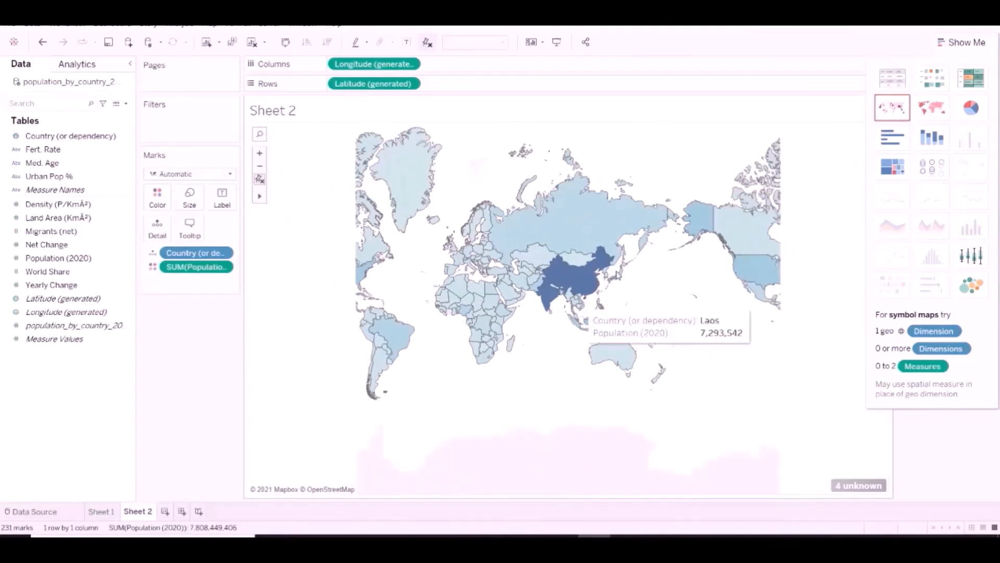
pyautogui.moveTo(560, 290)
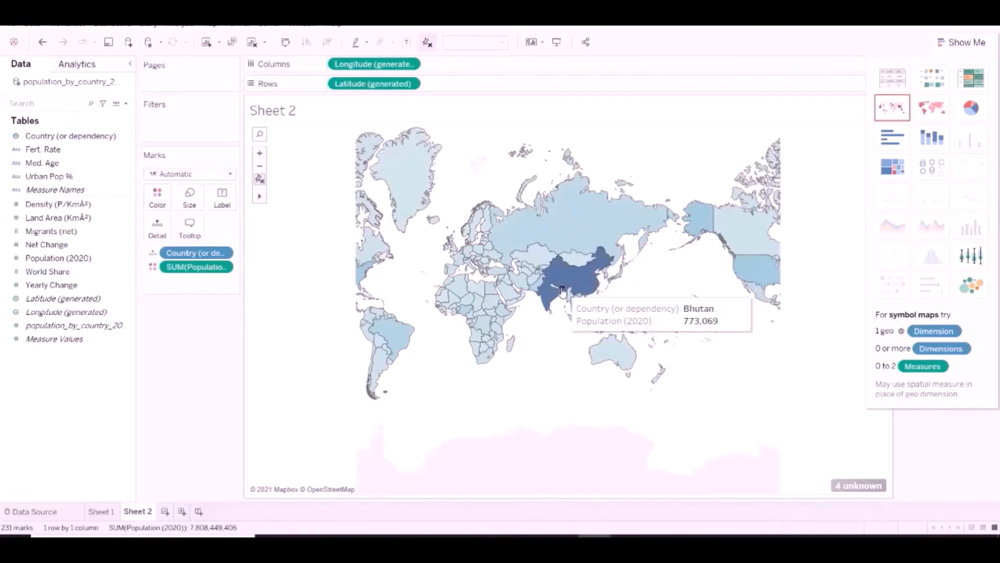
pyautogui.moveTo(392, 342)
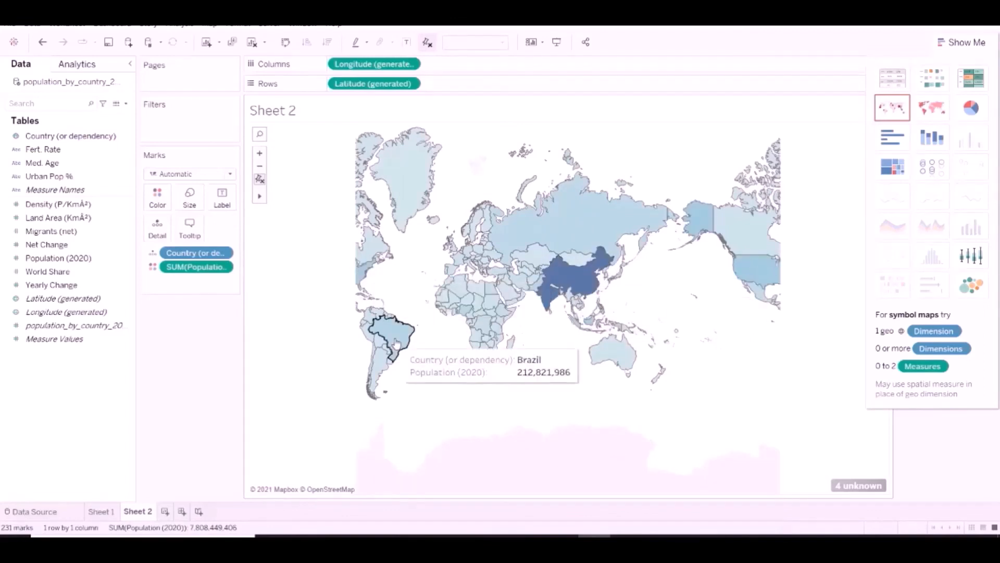
pyautogui.click(892, 107)
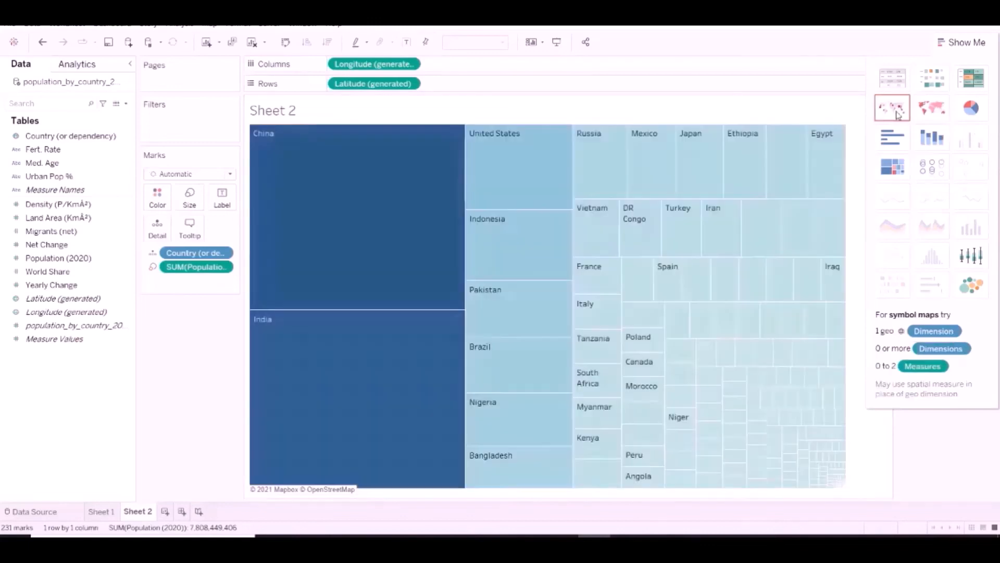
pyautogui.click(892, 107)
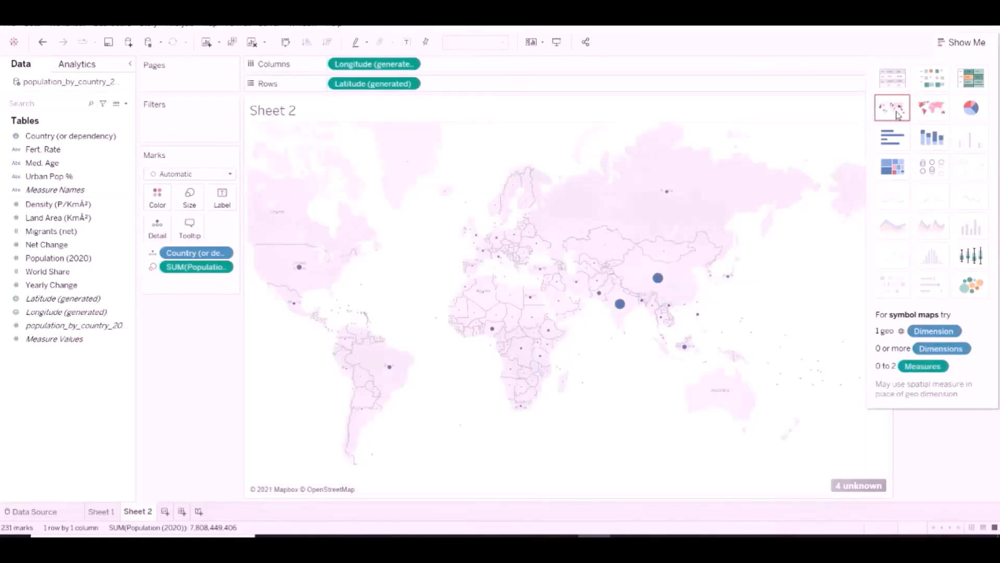